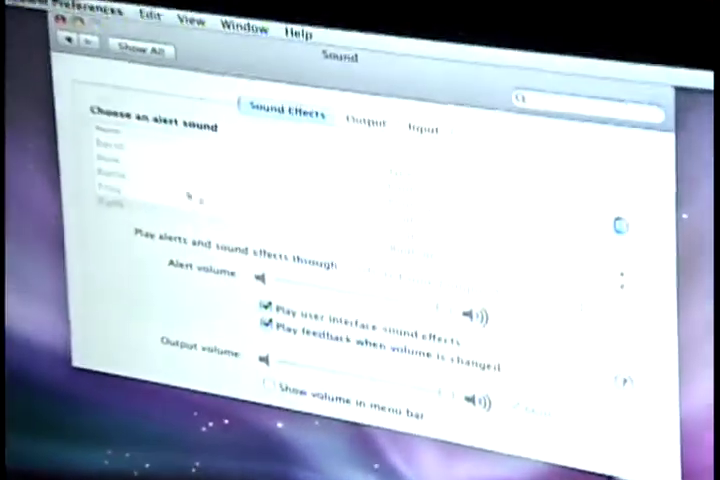
Step: Check the Output list (no devices found), return to Sound Effects, and close Sound preferences
click(373, 78)
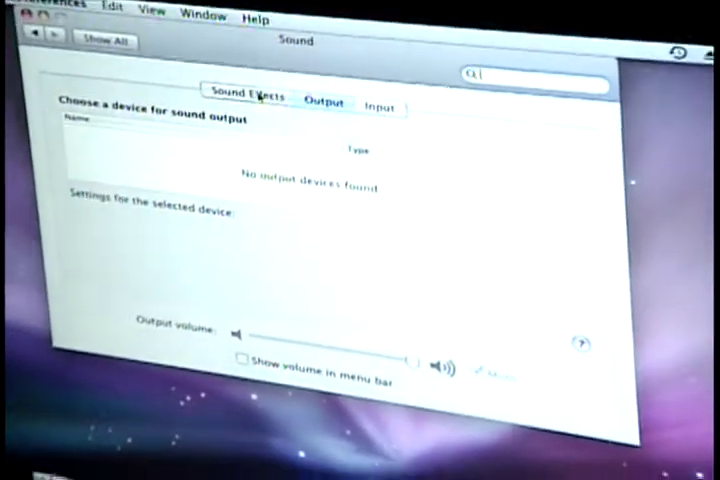
click(245, 94)
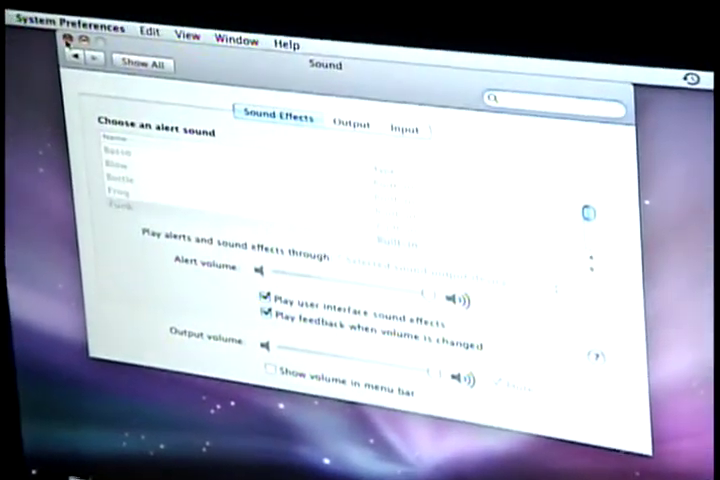
click(69, 34)
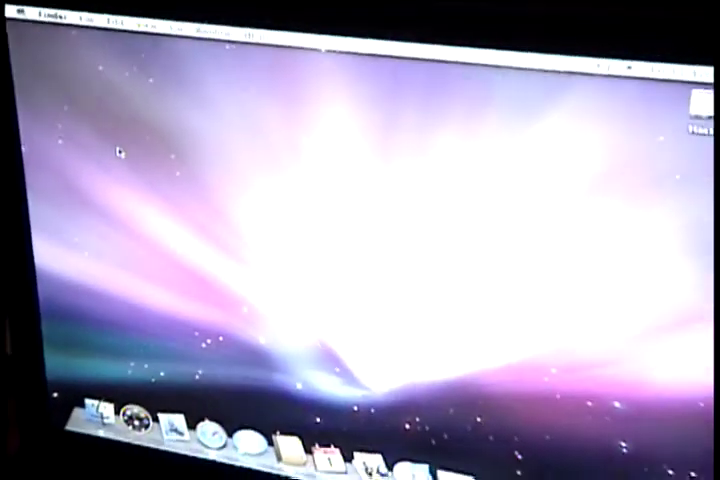